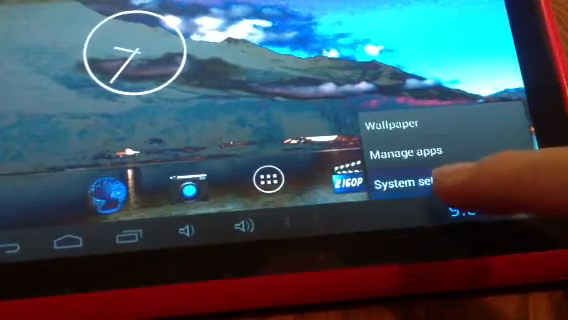
- Go into System settings and scroll the list down to About tablet
click(420, 188)
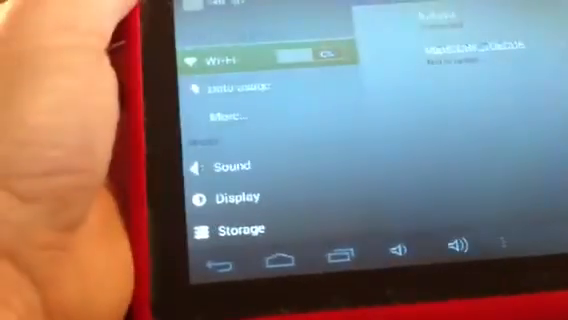
scroll(down, 3)
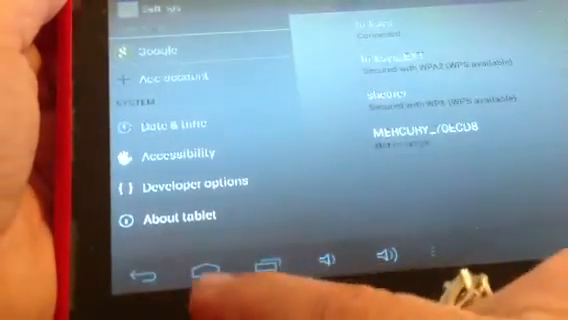
click(224, 260)
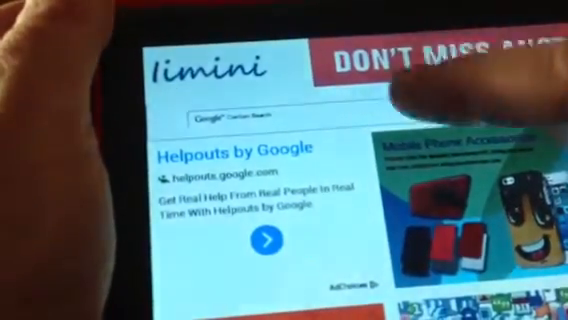
- Scroll down through the browser start page before entering a new address
scroll(down, 3)
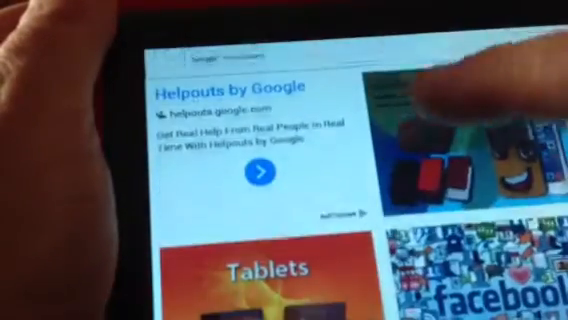
scroll(down, 3)
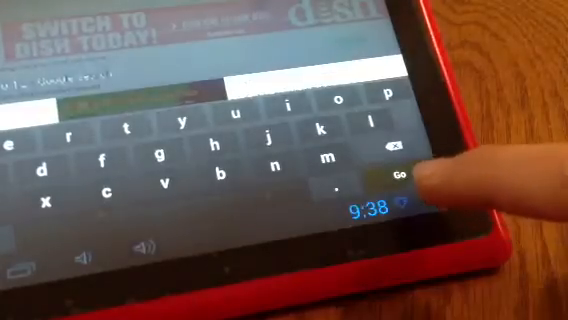
click(404, 176)
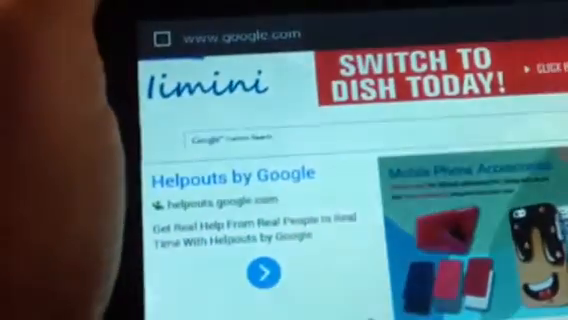